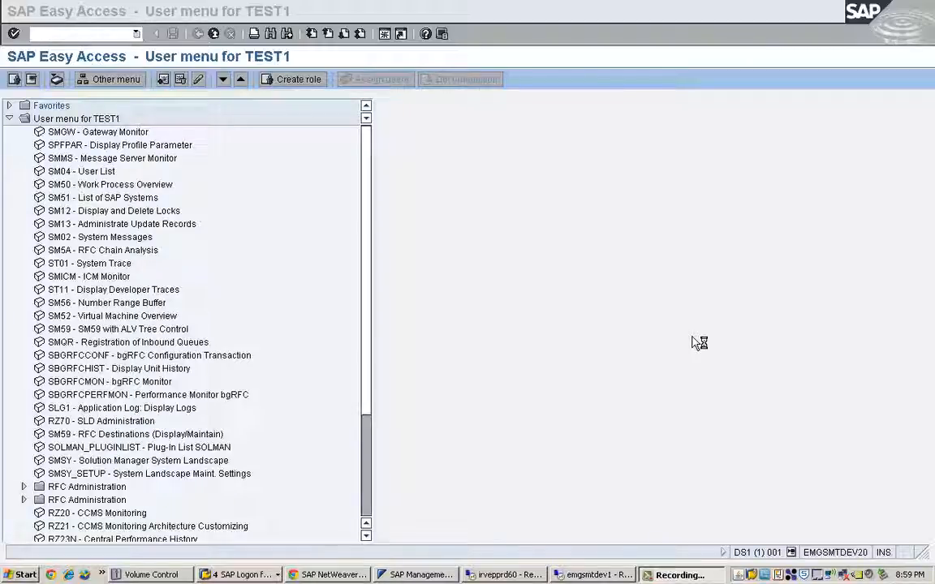
{"action": "mouse_move", "coordinate": [694, 342]}
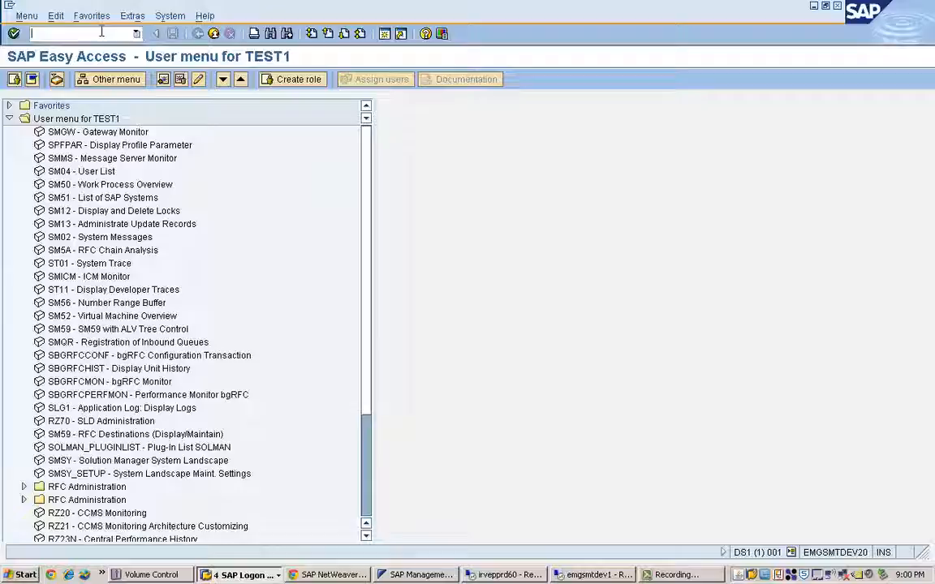
- Run SM12 with User Name changed from TEST1 to * to list all users' locks
{"action": "type", "text": "sm"}
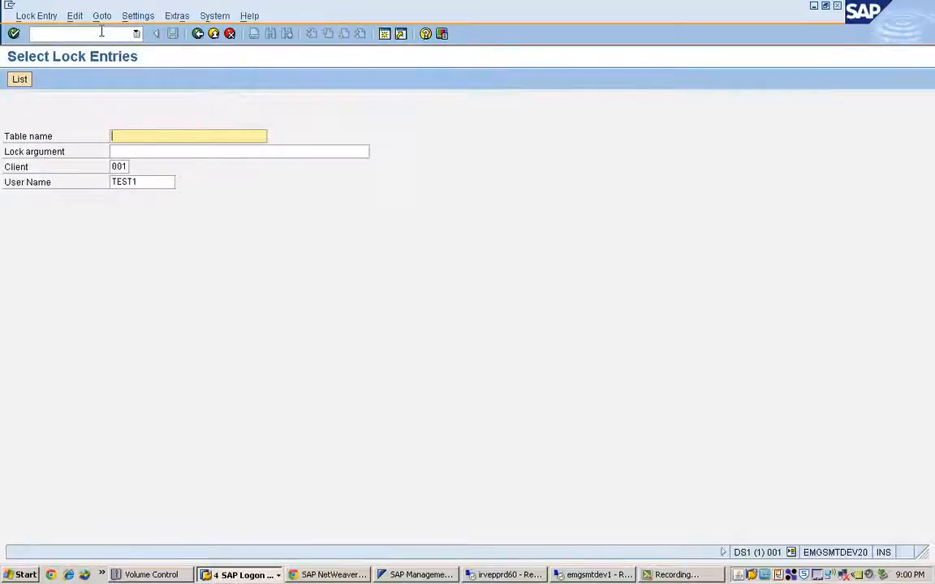
{"action": "left_click", "coordinate": [142, 181]}
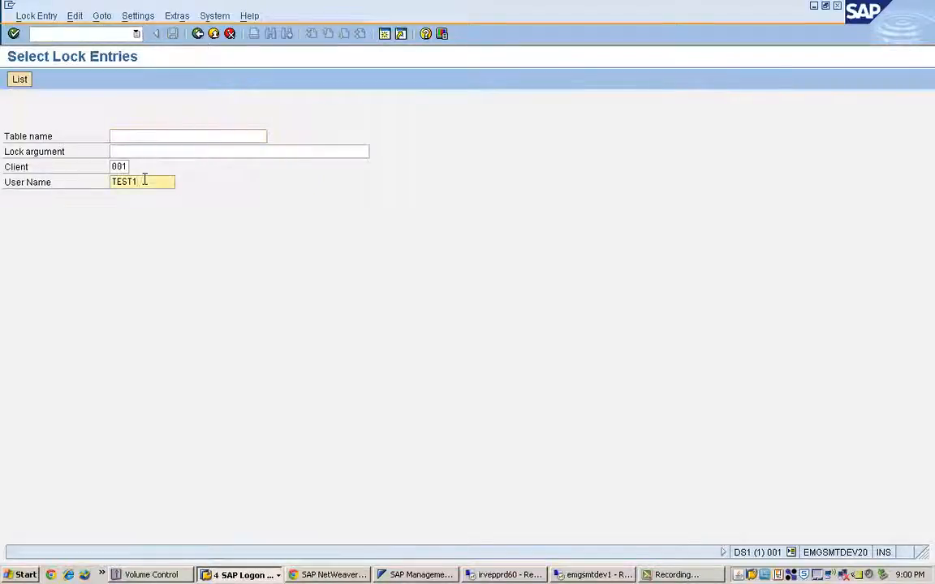
{"action": "key", "text": "BackSpace"}
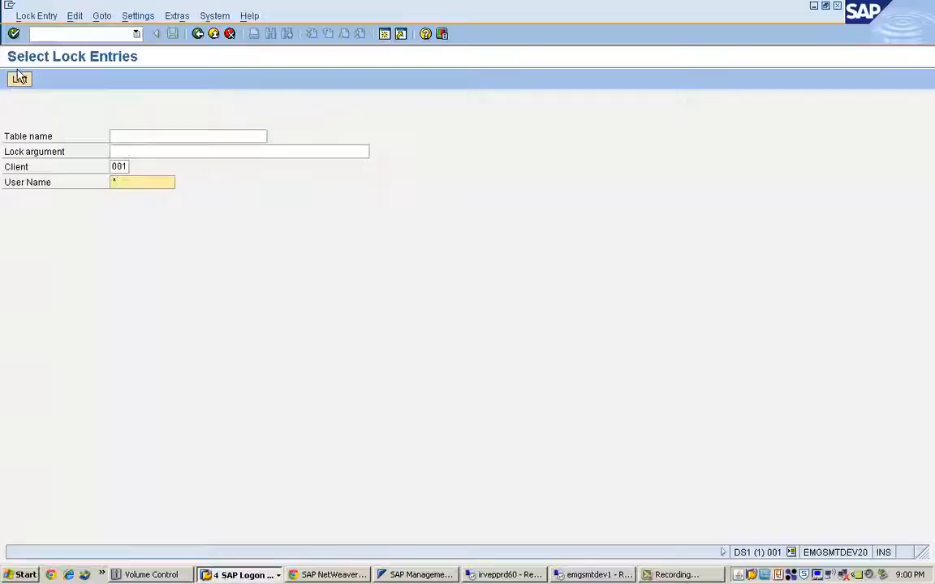
{"action": "mouse_move", "coordinate": [19, 79]}
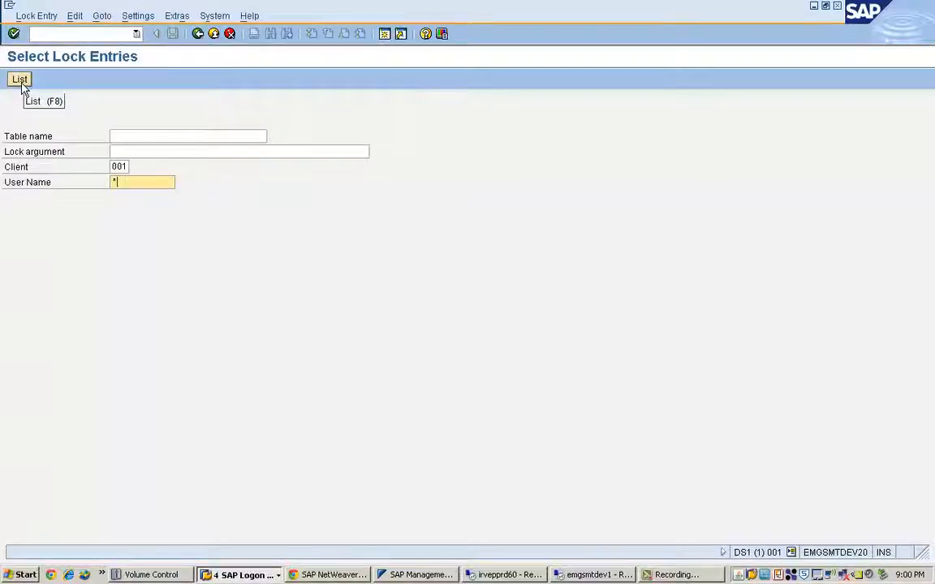
{"action": "left_click", "coordinate": [19, 80]}
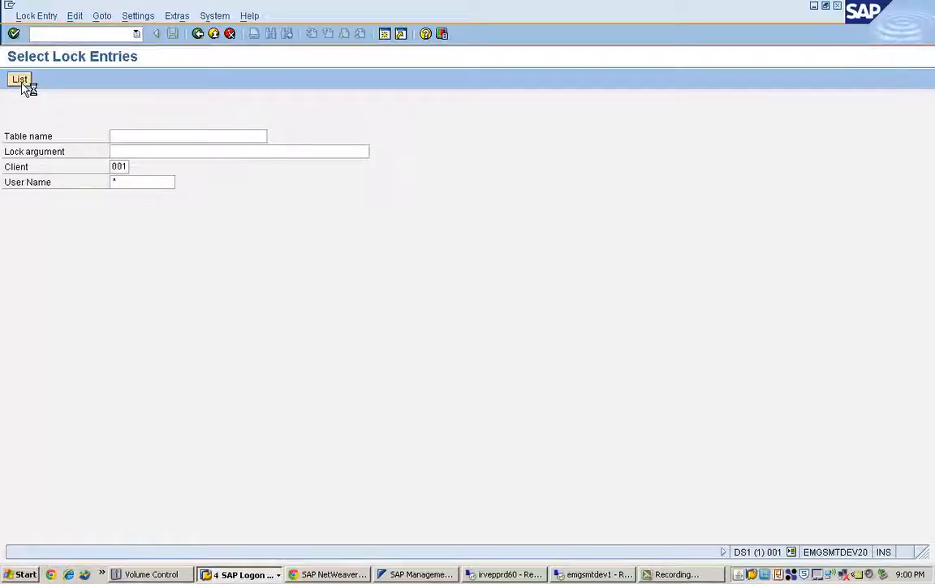
{"action": "left_click", "coordinate": [19, 78]}
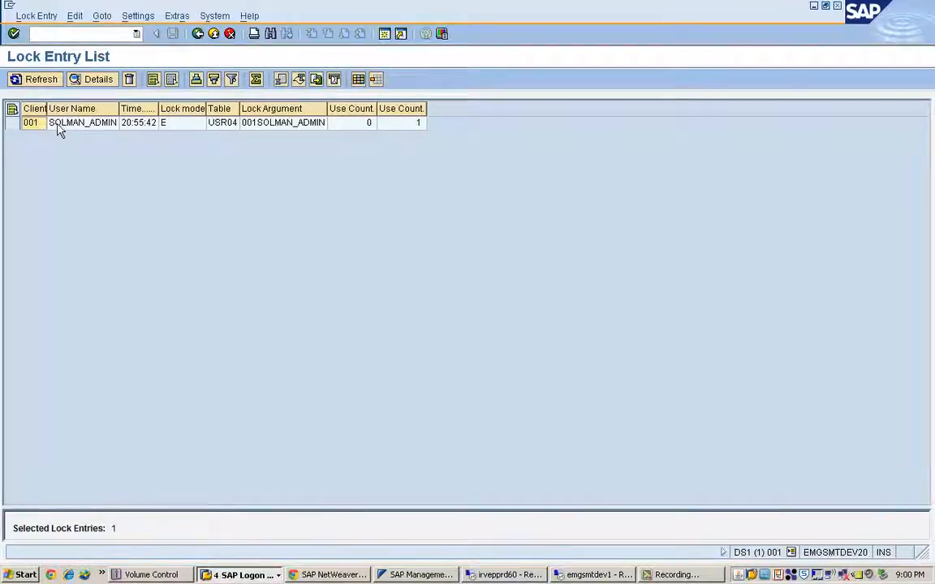
{"action": "mouse_move", "coordinate": [263, 144]}
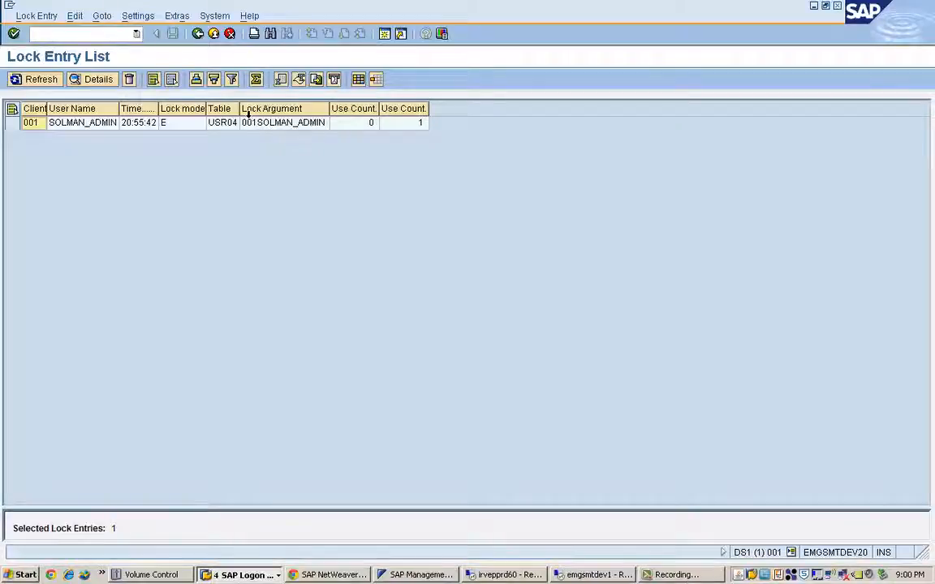
{"action": "mouse_move", "coordinate": [235, 128]}
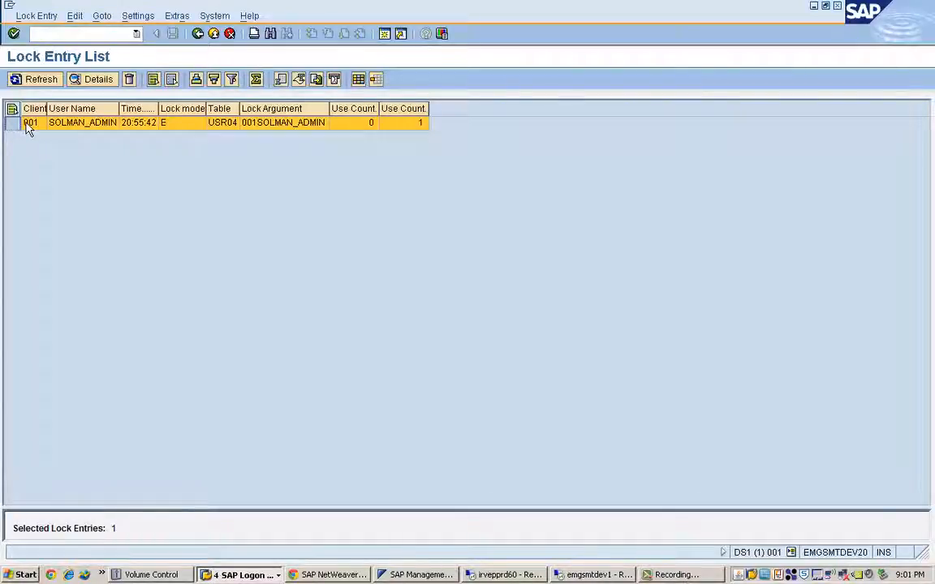
- Open the details of SOLMAN_ADMIN's USR04 lock, created by SU3 with lock object E_USR04
{"action": "left_click", "coordinate": [98, 78]}
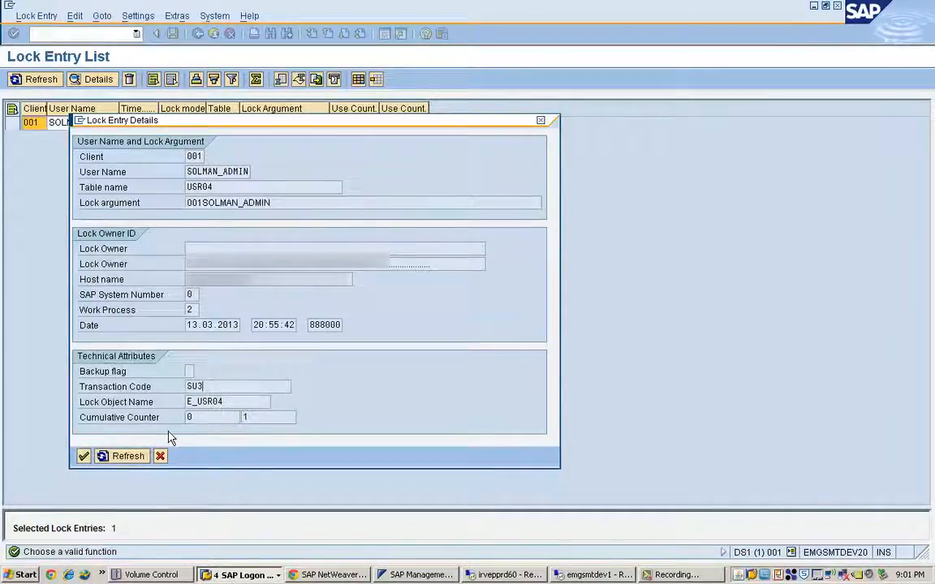
{"action": "mouse_move", "coordinate": [160, 456]}
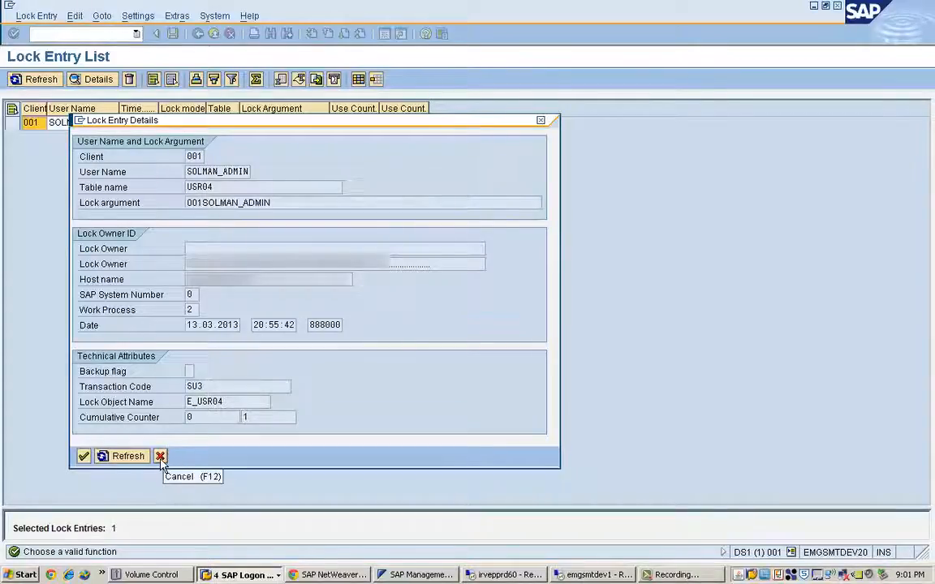
{"action": "mouse_move", "coordinate": [115, 472]}
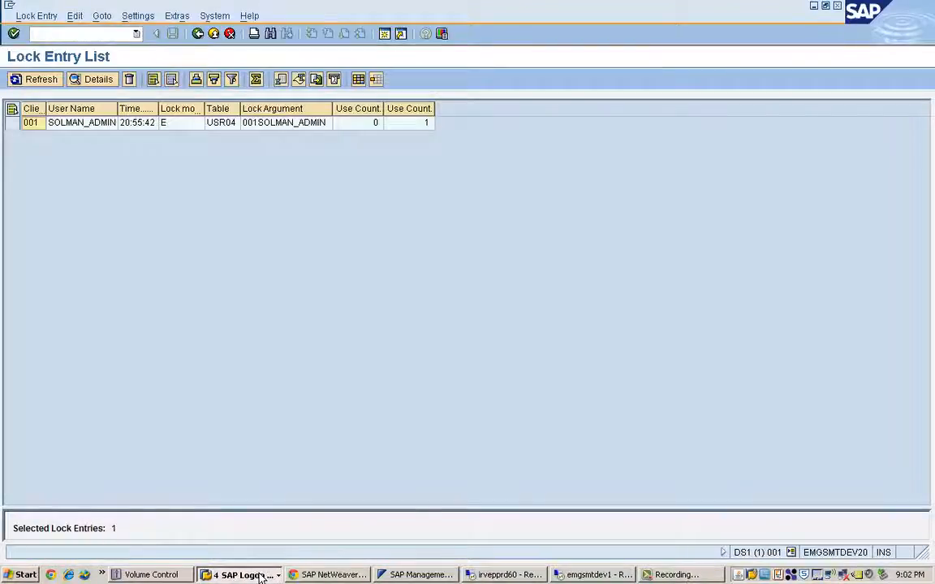
- Switch through SOLMAN_ADMIN's Maintain User Profile session to the SAP Easy Access user menu
{"action": "left_click", "coordinate": [240, 575]}
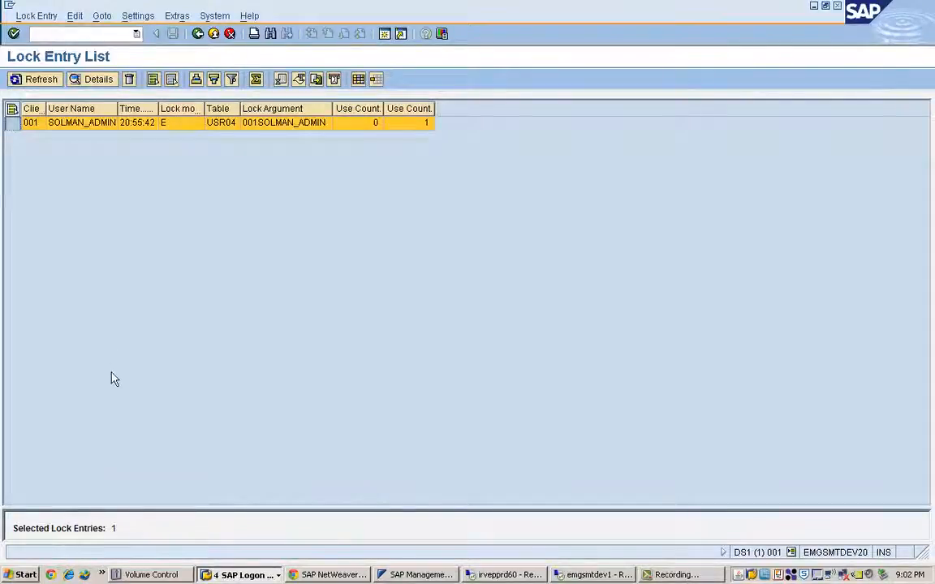
{"action": "left_click", "coordinate": [247, 575]}
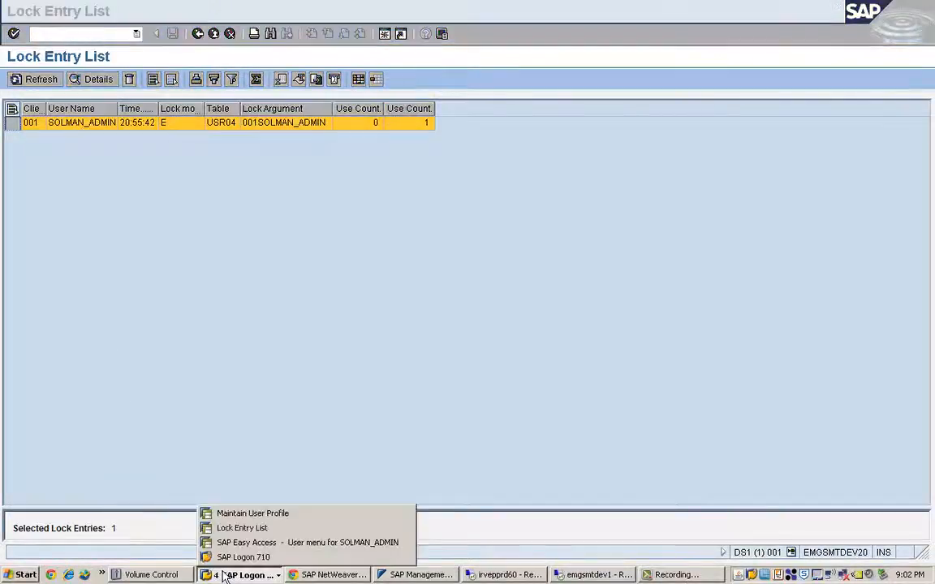
{"action": "mouse_move", "coordinate": [241, 528]}
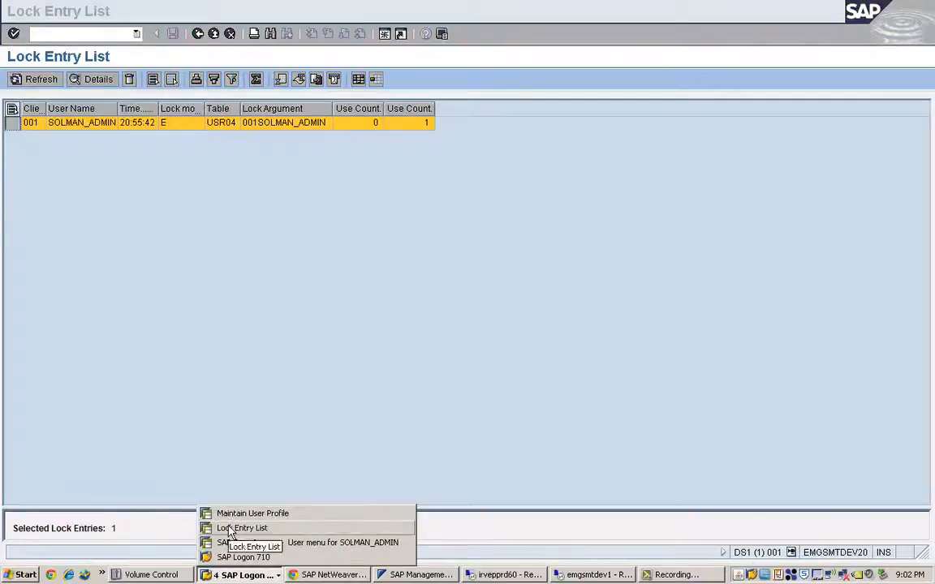
{"action": "left_click", "coordinate": [253, 513]}
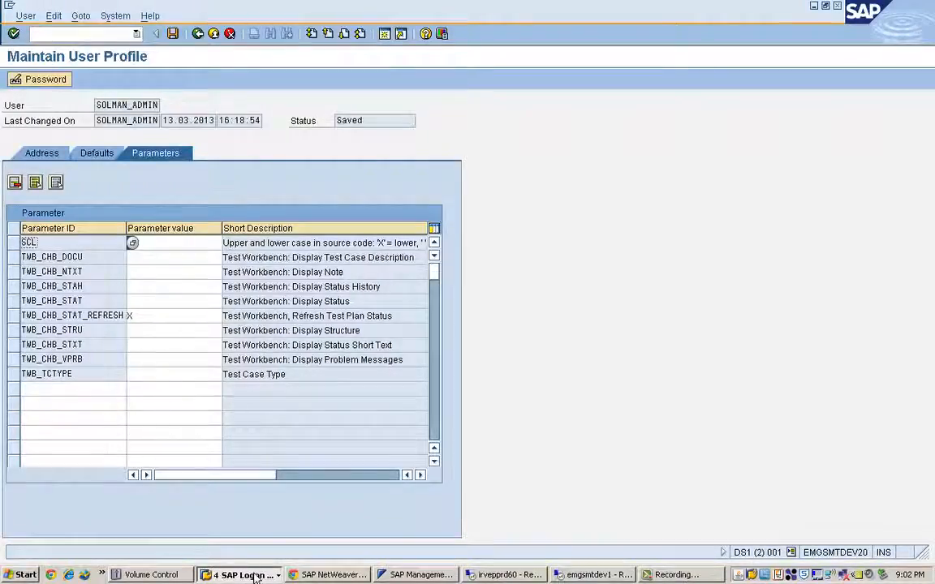
{"action": "left_click", "coordinate": [239, 575]}
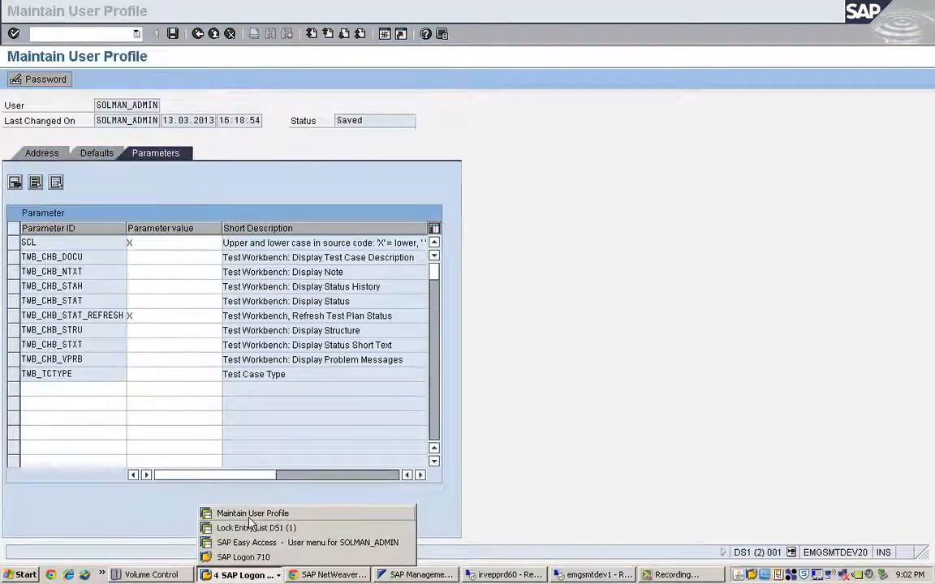
{"action": "left_click", "coordinate": [309, 542]}
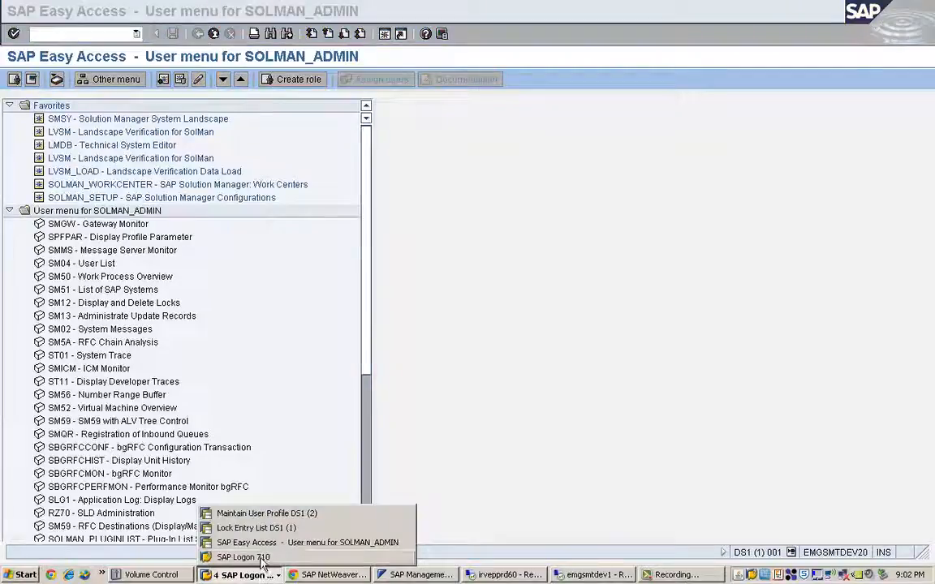
- Restore the Lock Entry List window showing SOLMAN_ADMIN's USR04 lock
{"action": "left_click", "coordinate": [256, 527]}
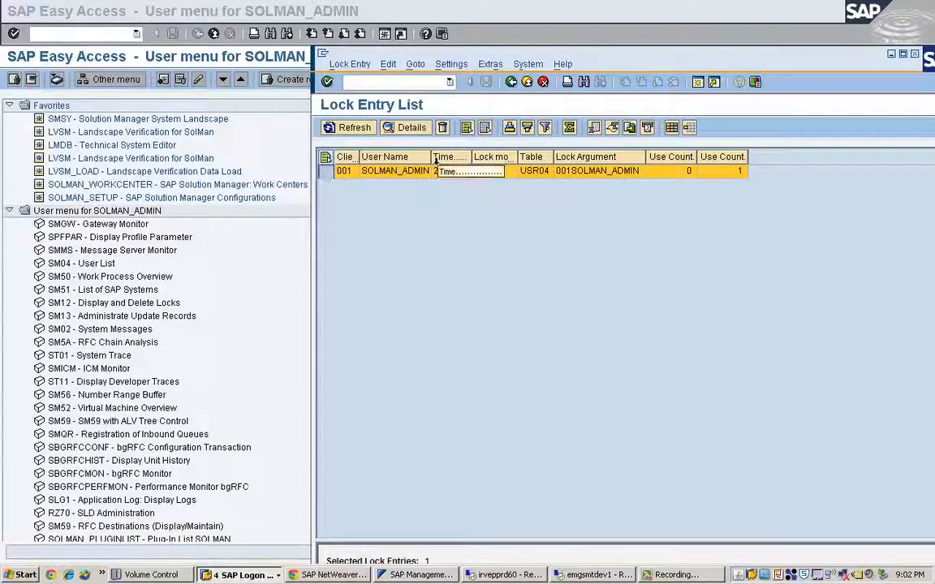
{"action": "mouse_move", "coordinate": [442, 128]}
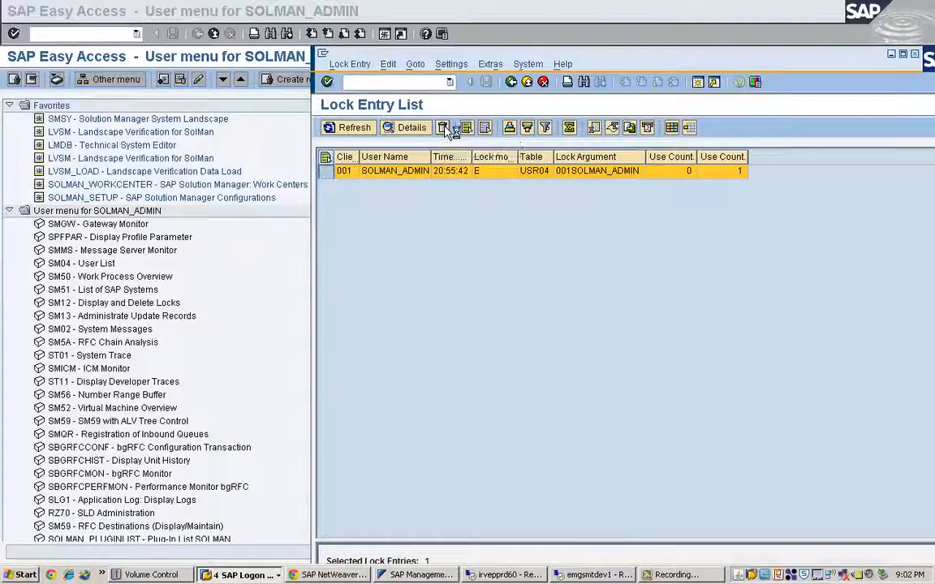
- Delete SOLMAN_ADMIN's USR04 lock entry, dismissing the help text and confirming with Yes
{"action": "left_click", "coordinate": [443, 127]}
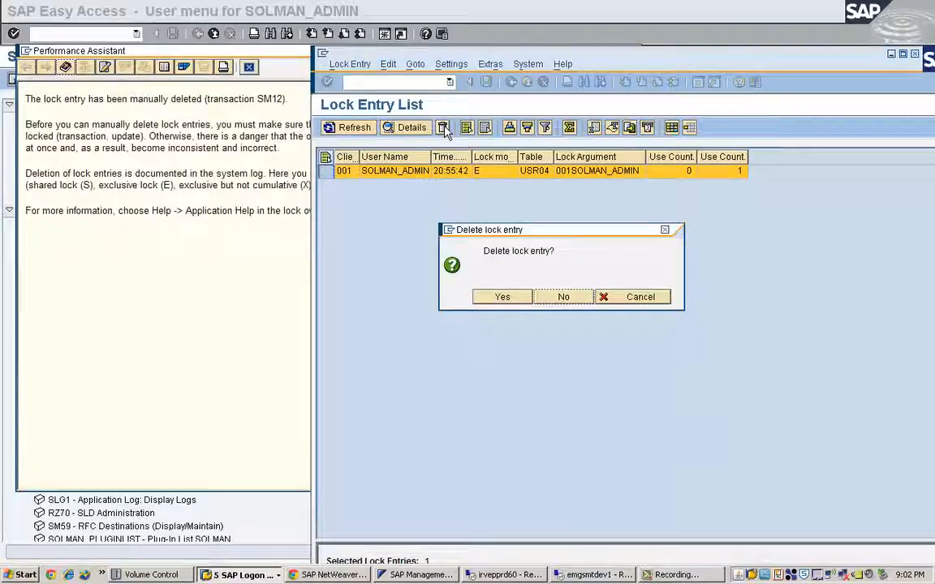
{"action": "mouse_move", "coordinate": [248, 255]}
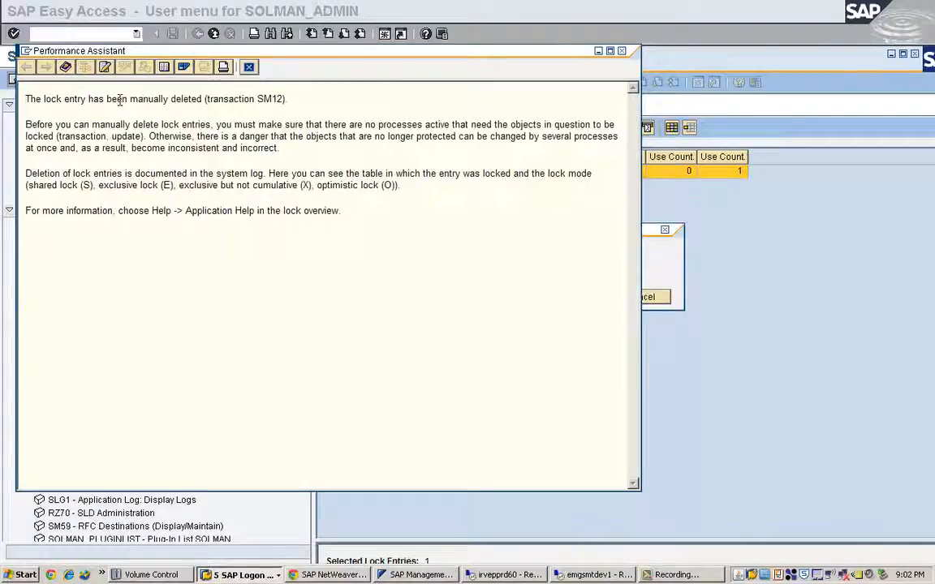
{"action": "mouse_move", "coordinate": [99, 119]}
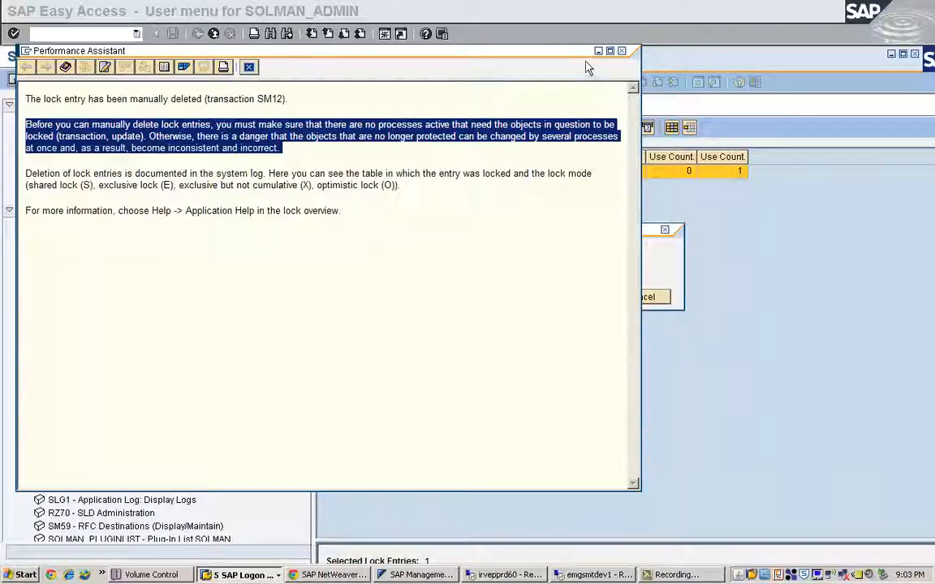
{"action": "left_click", "coordinate": [621, 50]}
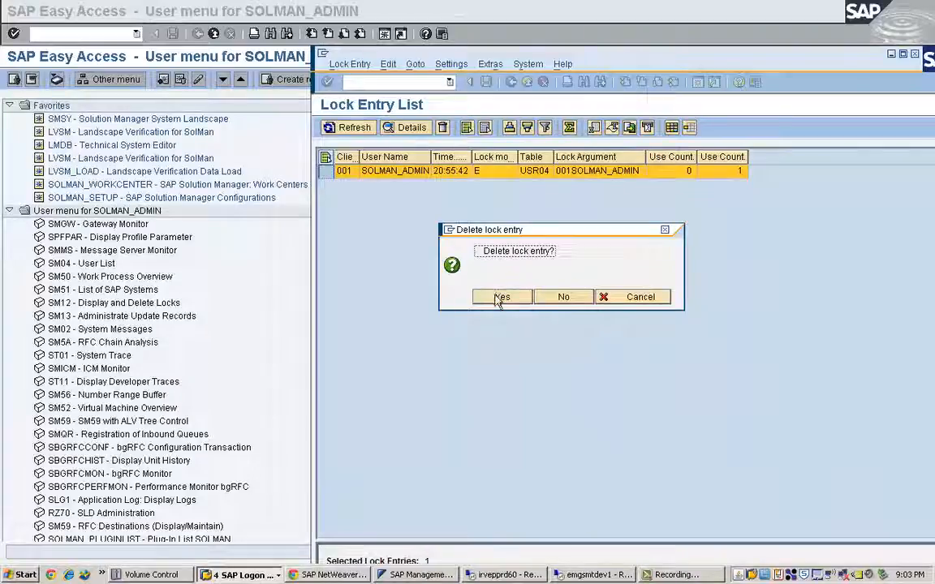
{"action": "left_click", "coordinate": [501, 296]}
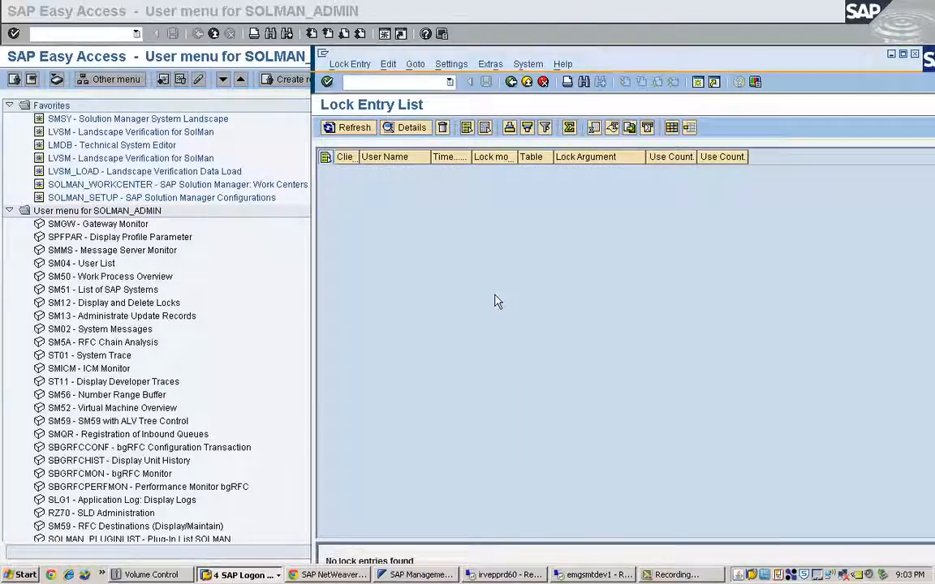
{"action": "mouse_move", "coordinate": [301, 523]}
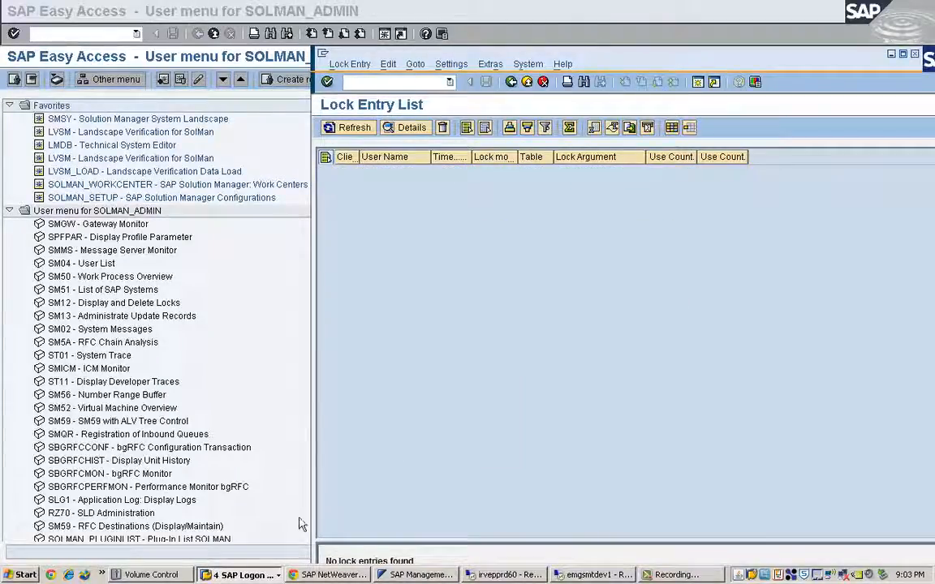
- Switch to SOLMAN_ADMIN's Maintain User Profile session and reopen the SAP window list
{"action": "left_click", "coordinate": [239, 575]}
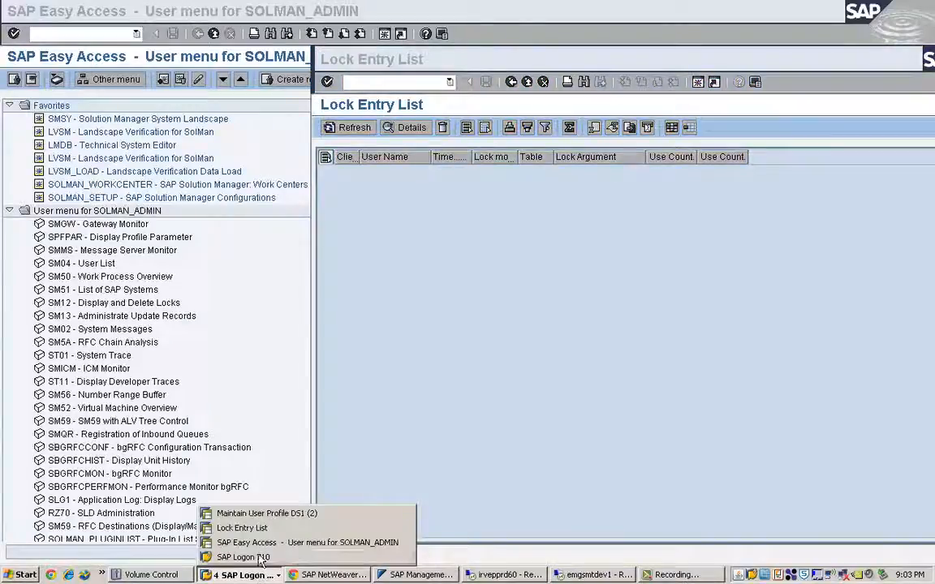
{"action": "mouse_move", "coordinate": [260, 513]}
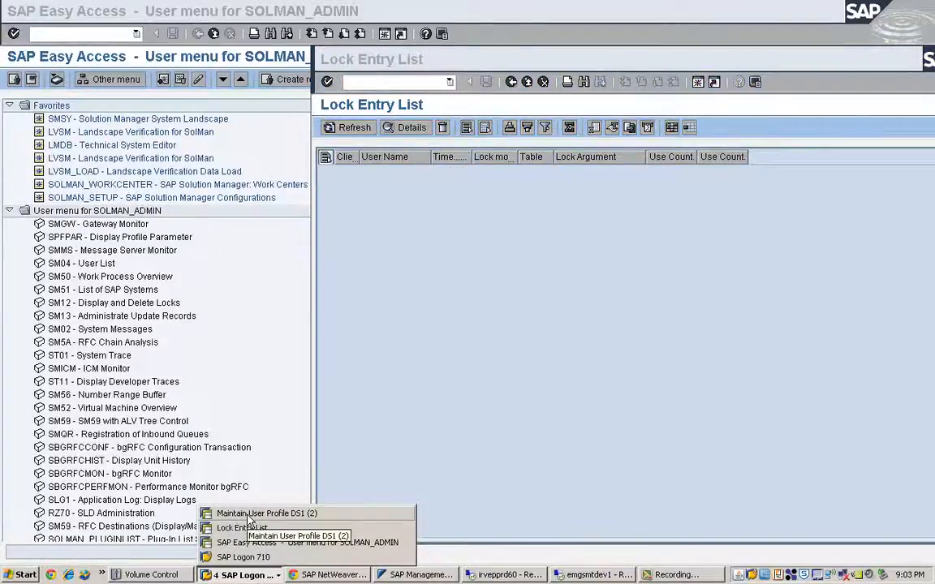
{"action": "left_click", "coordinate": [262, 513]}
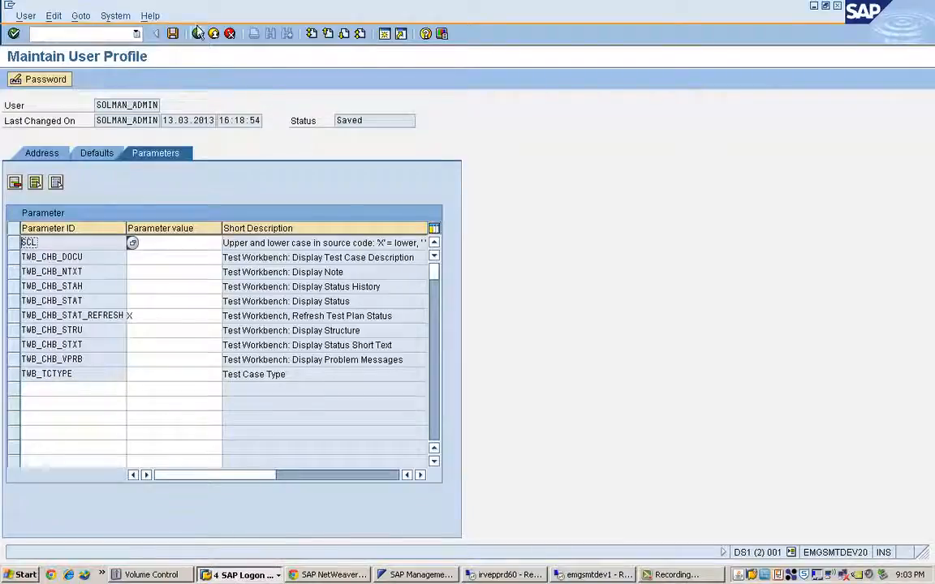
{"action": "mouse_move", "coordinate": [214, 33]}
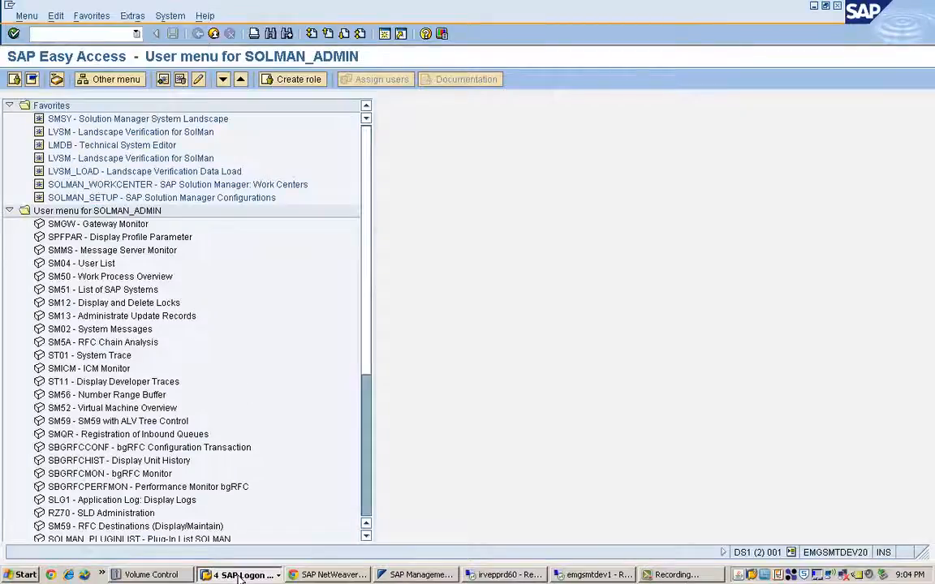
{"action": "left_click", "coordinate": [240, 575]}
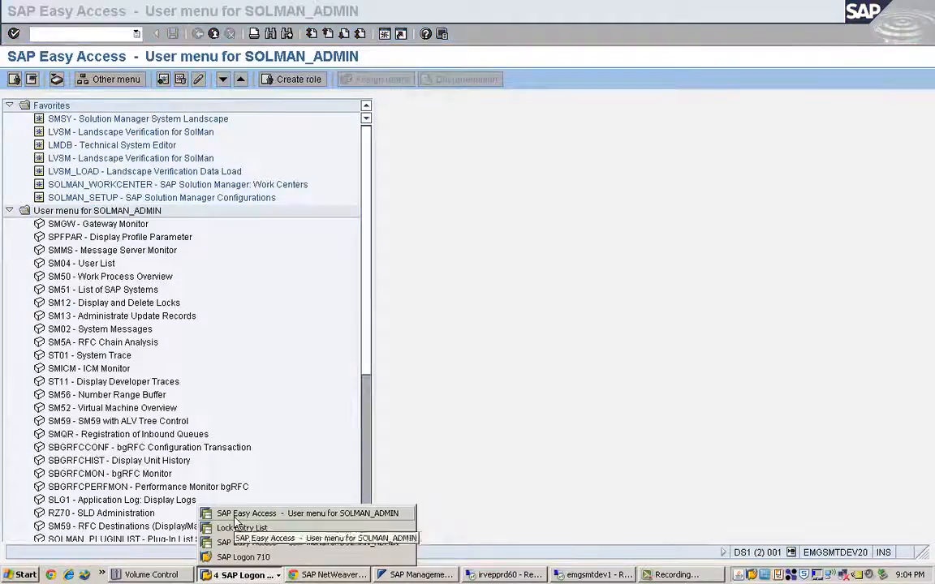